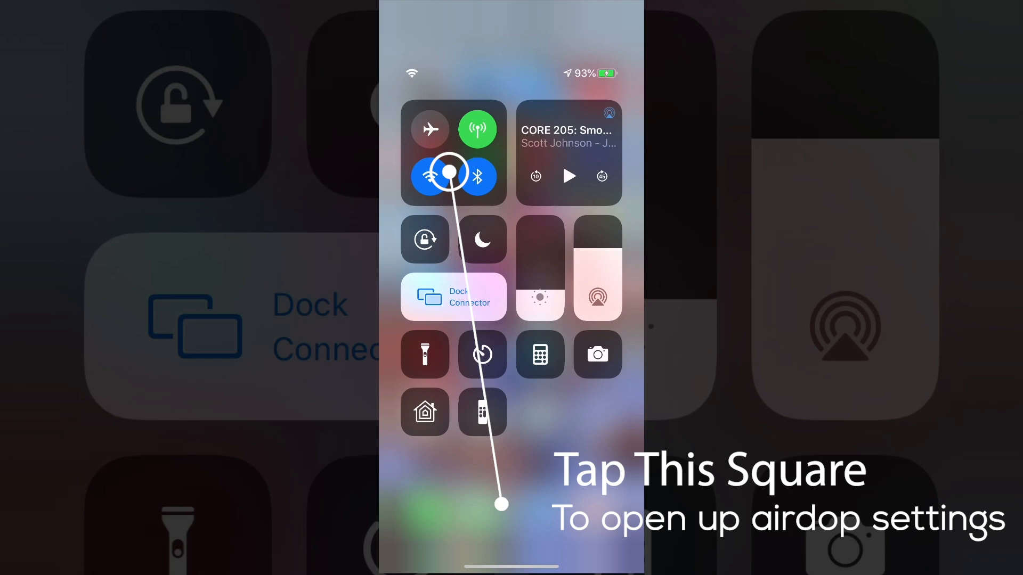
Set who can send files to this iPhone over AirDrop from the expanded network tile.
{"action": "left_click", "coordinate": [450, 173]}
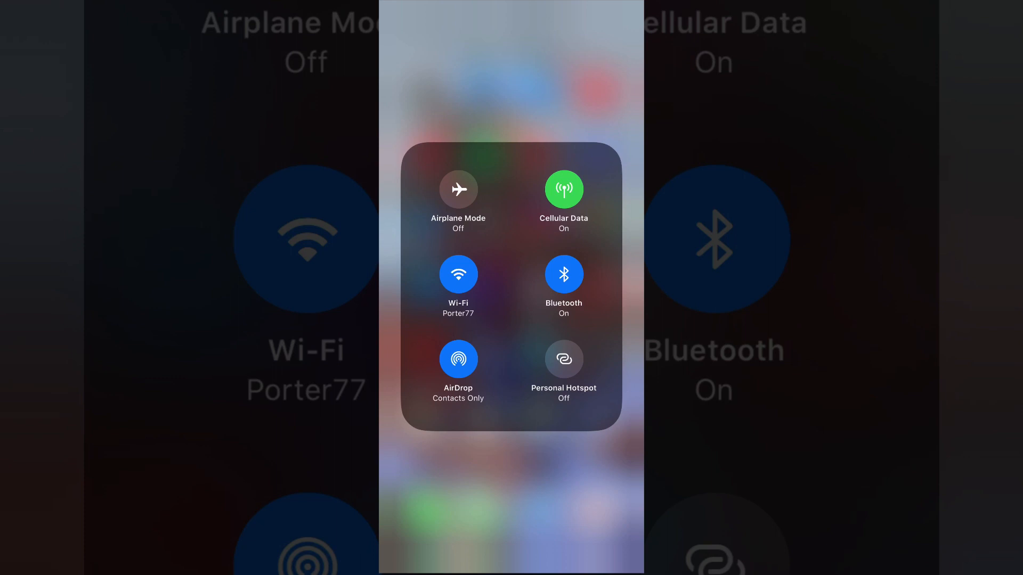
{"action": "left_click", "coordinate": [458, 359]}
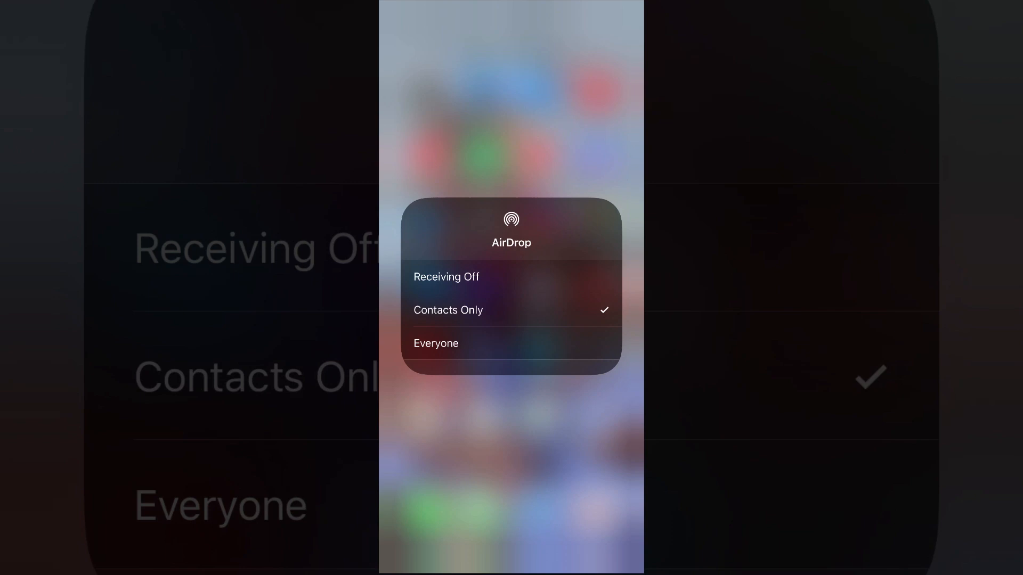
{"action": "left_click", "coordinate": [436, 343]}
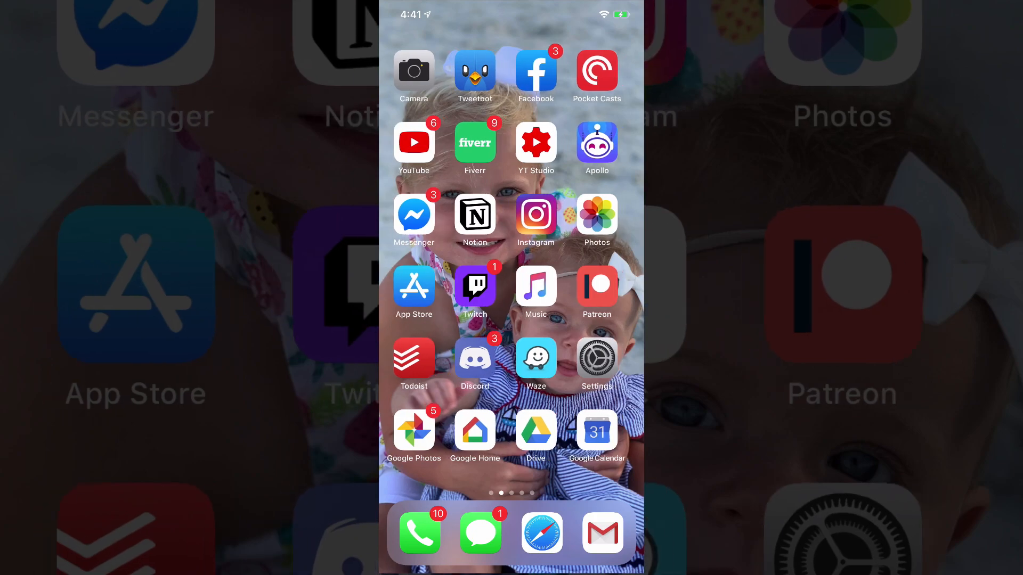
Bring up the share sheet for the ring light photo in Photos.
{"action": "left_click", "coordinate": [596, 214]}
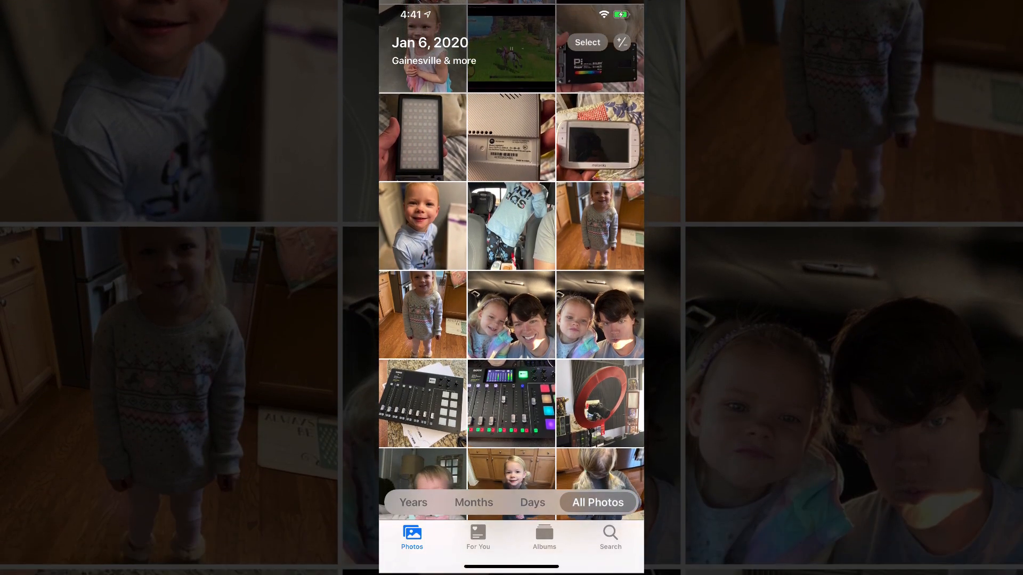
{"action": "left_click", "coordinate": [599, 403]}
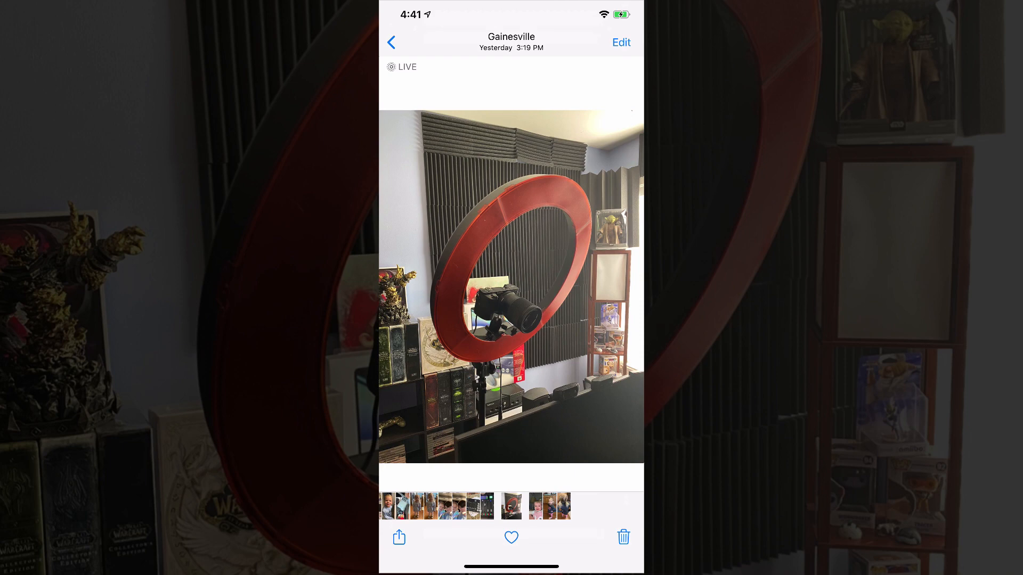
{"action": "left_click", "coordinate": [399, 537]}
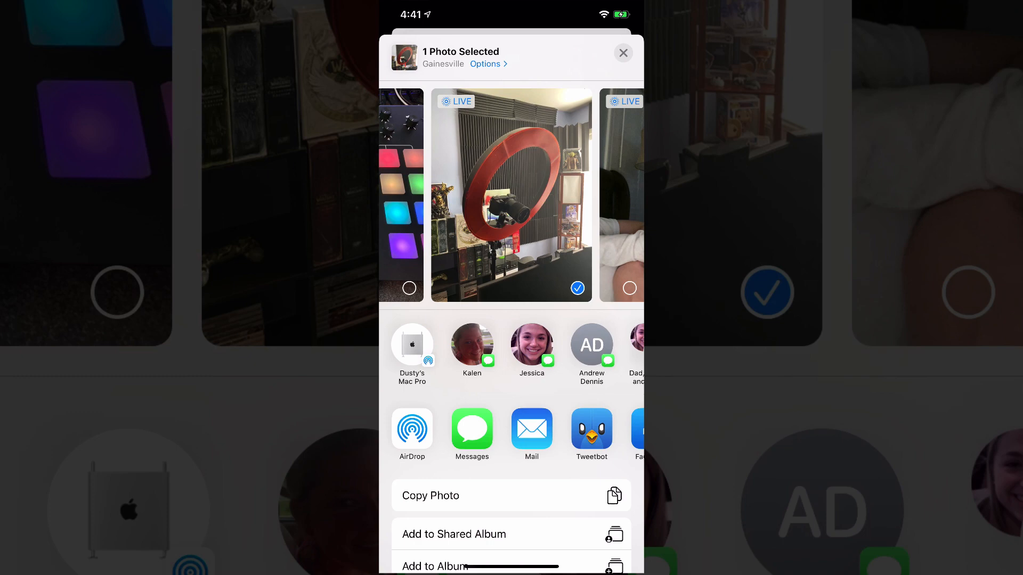
{"action": "scroll", "scroll_direction": "left", "scroll_amount": 3}
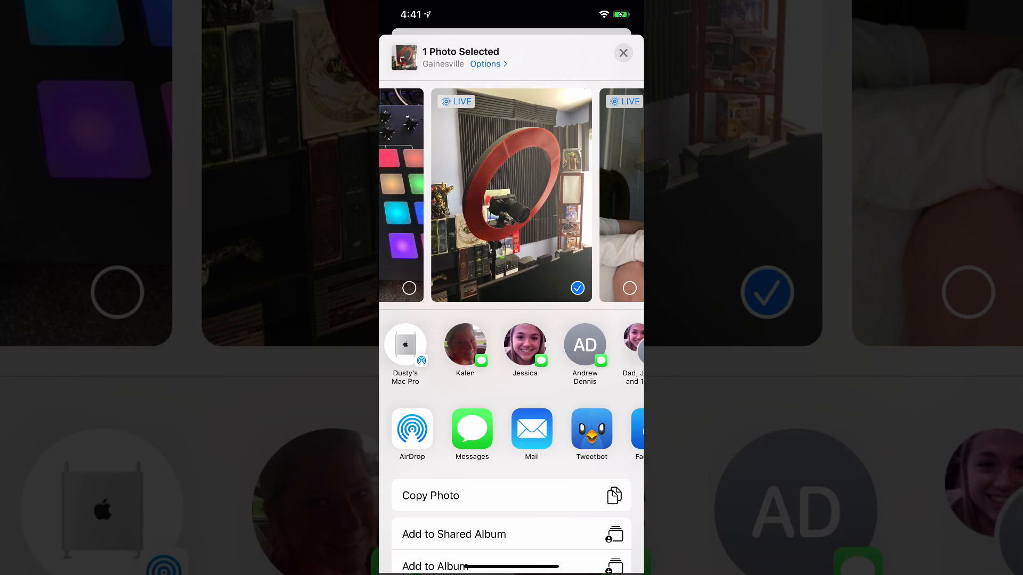
AirDrop the ring light photo to the Mac Pro and dismiss the sheet.
{"action": "left_click", "coordinate": [412, 429]}
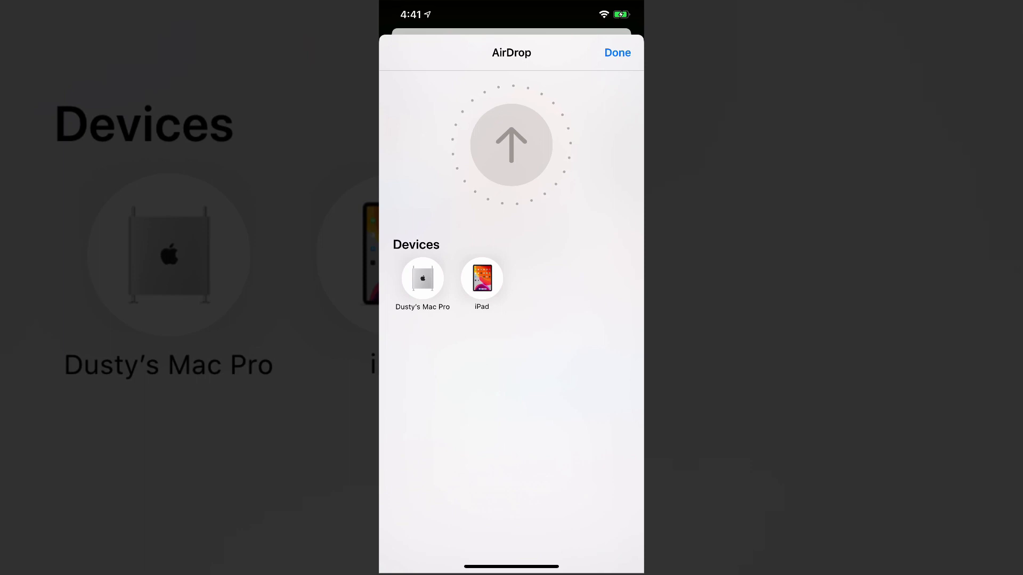
{"action": "left_click", "coordinate": [423, 279]}
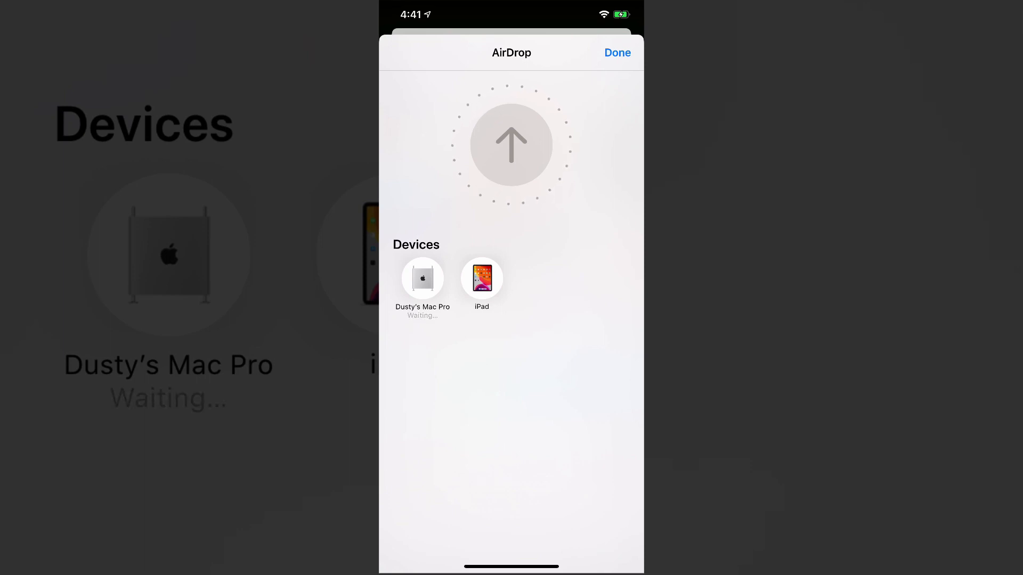
{"action": "left_click", "coordinate": [482, 279]}
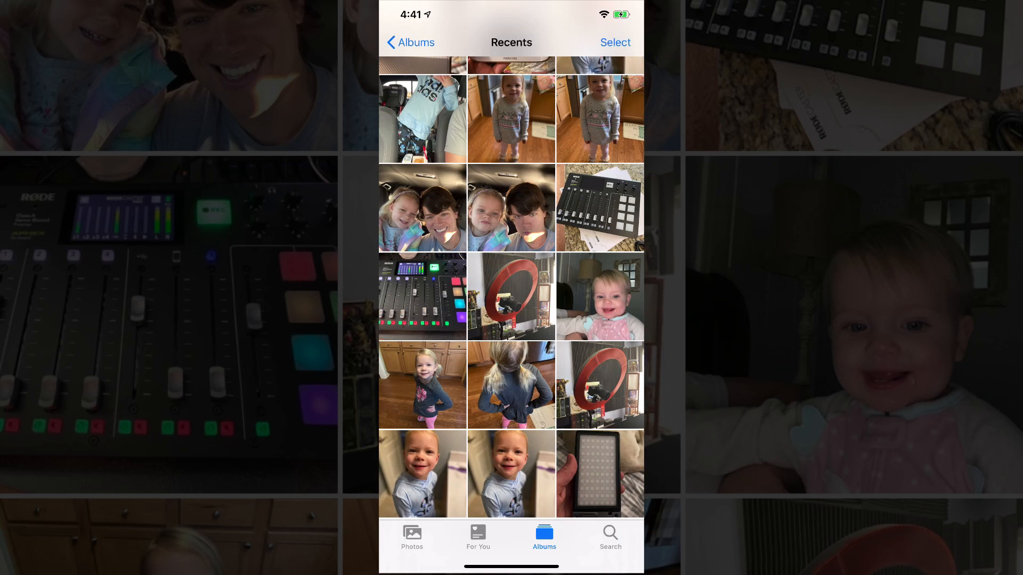
Select ten Recents photos and AirDrop them to the Mac Pro.
{"action": "left_click", "coordinate": [615, 42]}
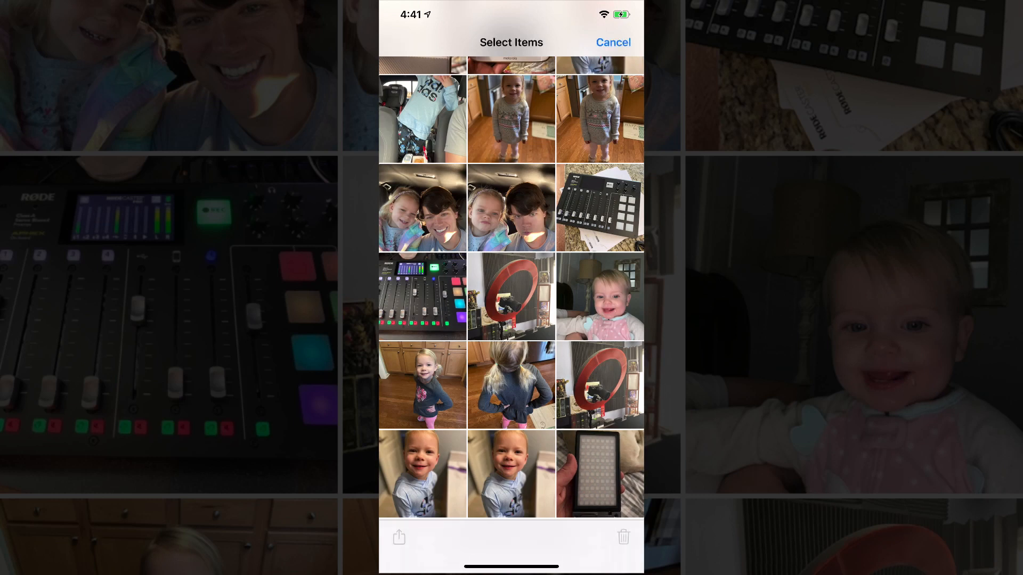
{"action": "left_click", "coordinate": [599, 298]}
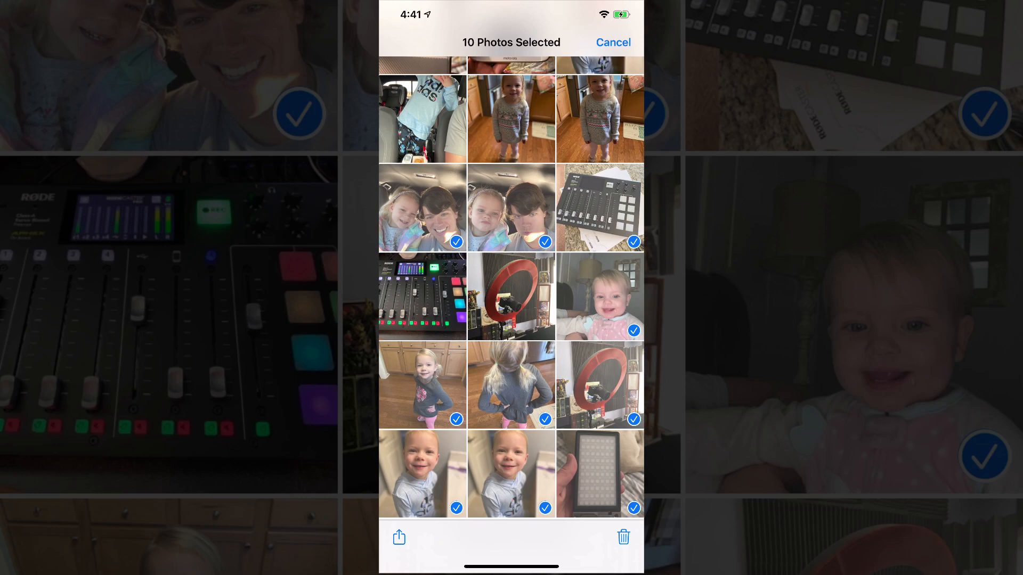
{"action": "left_click", "coordinate": [399, 537]}
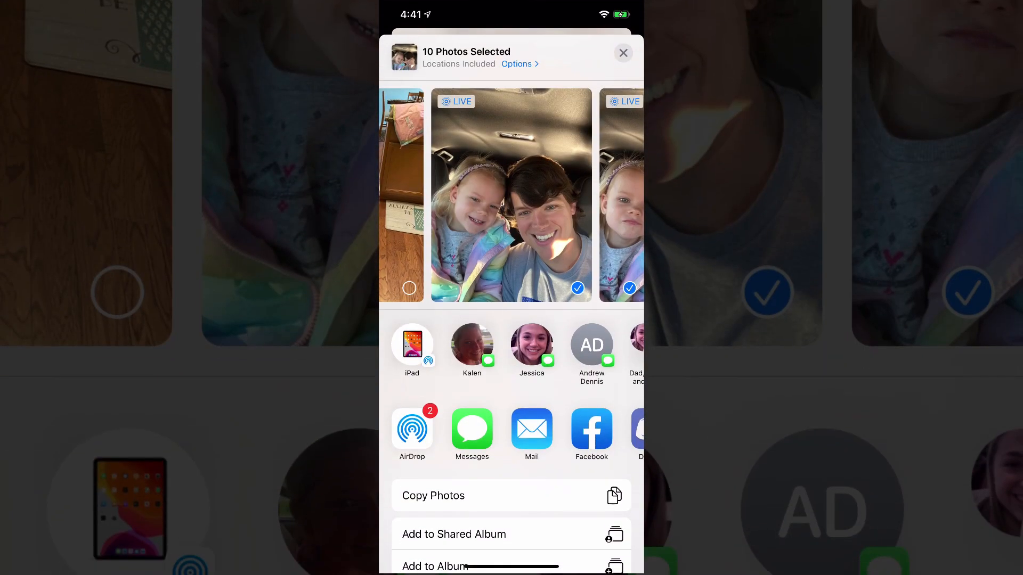
{"action": "left_click", "coordinate": [412, 429]}
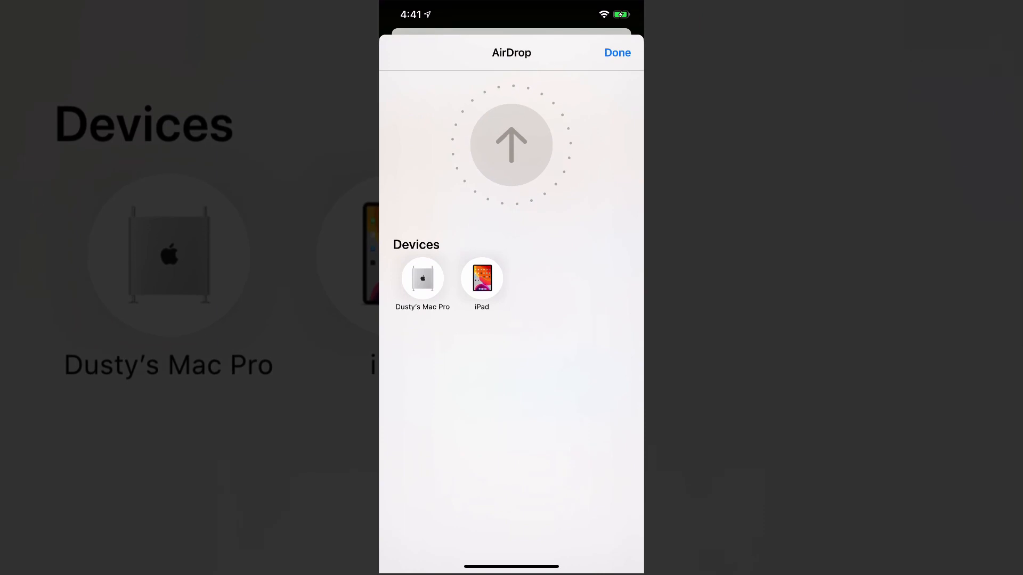
{"action": "left_click", "coordinate": [423, 278]}
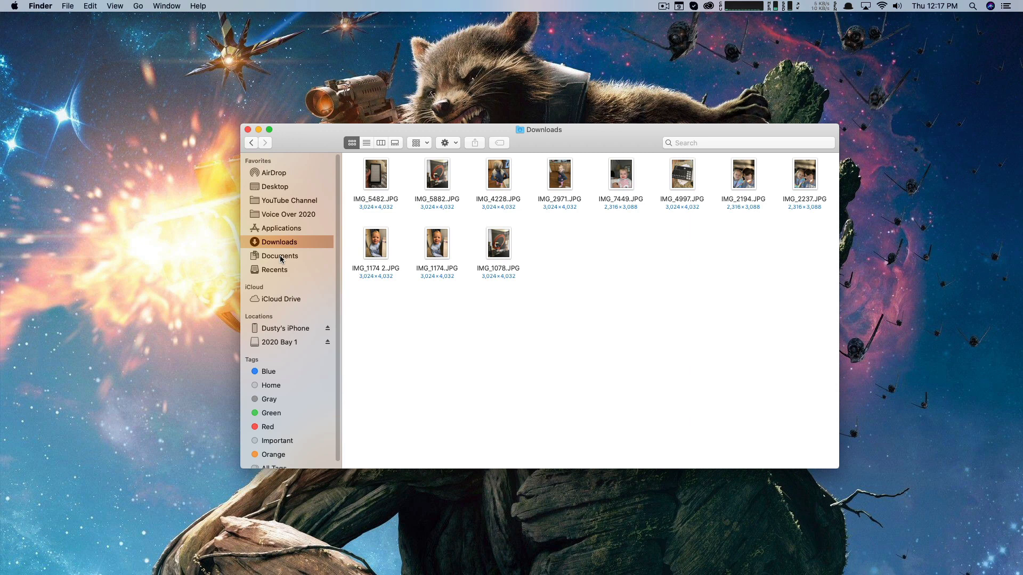
{"action": "mouse_move", "coordinate": [413, 225]}
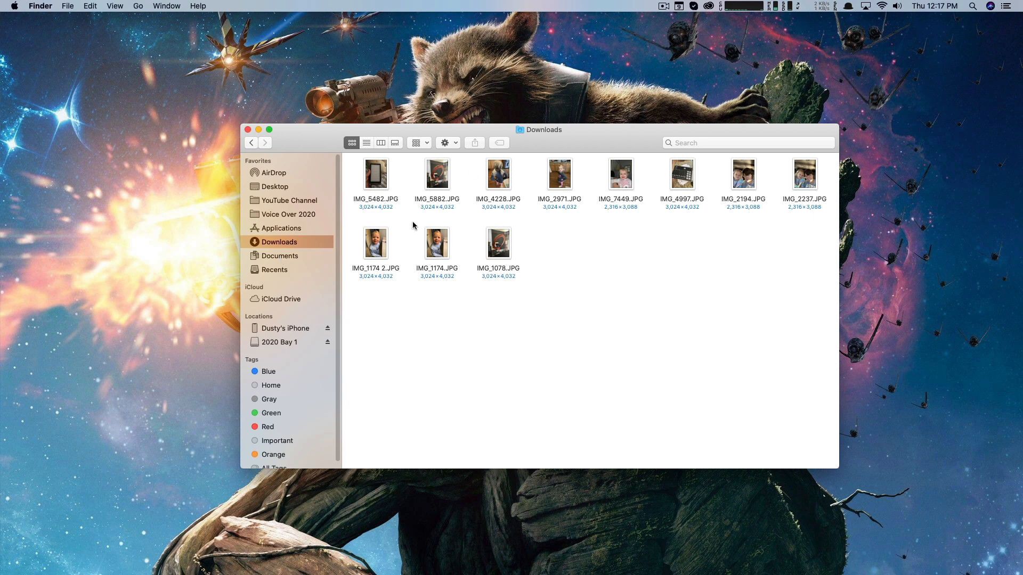
Duplicate all the received JPG files in Downloads, then clear the selection.
{"action": "key", "text": "cmd+a"}
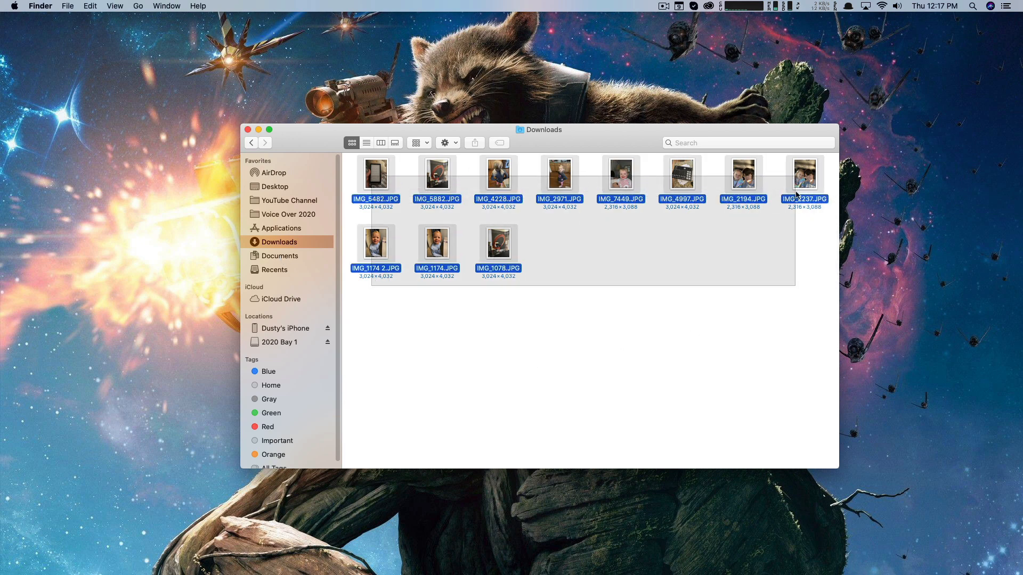
{"action": "left_click", "coordinate": [616, 355]}
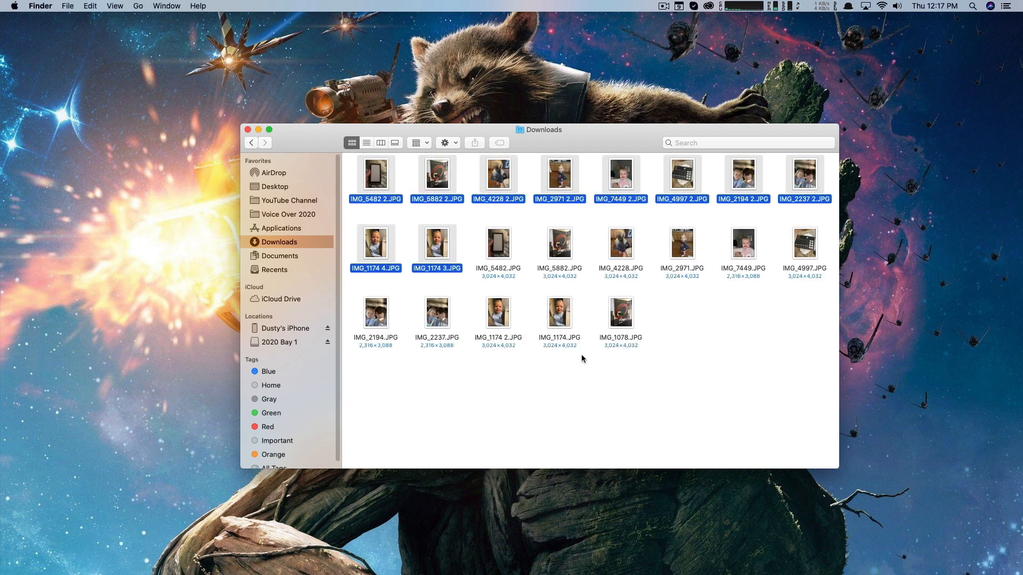
{"action": "left_click", "coordinate": [638, 395]}
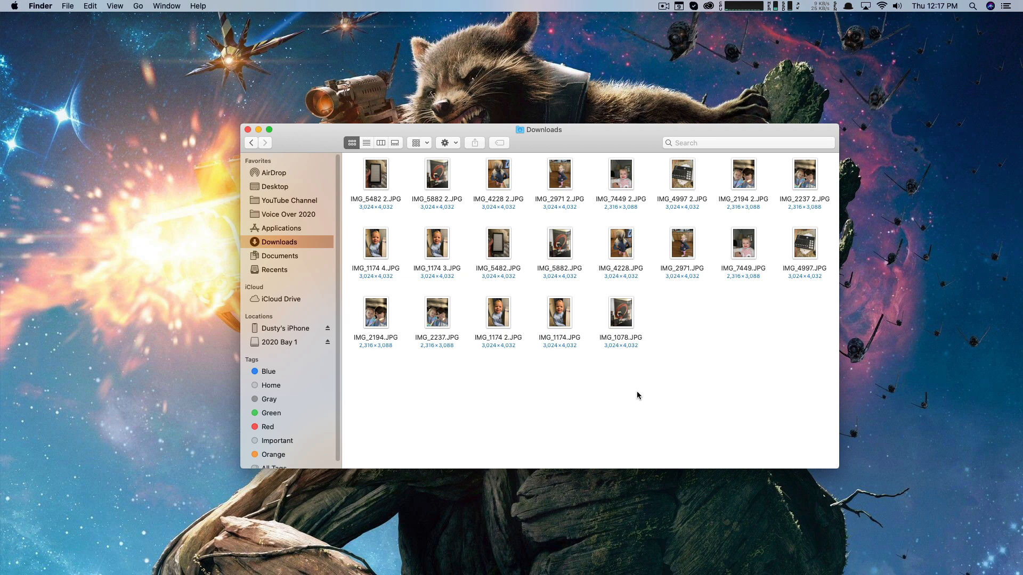